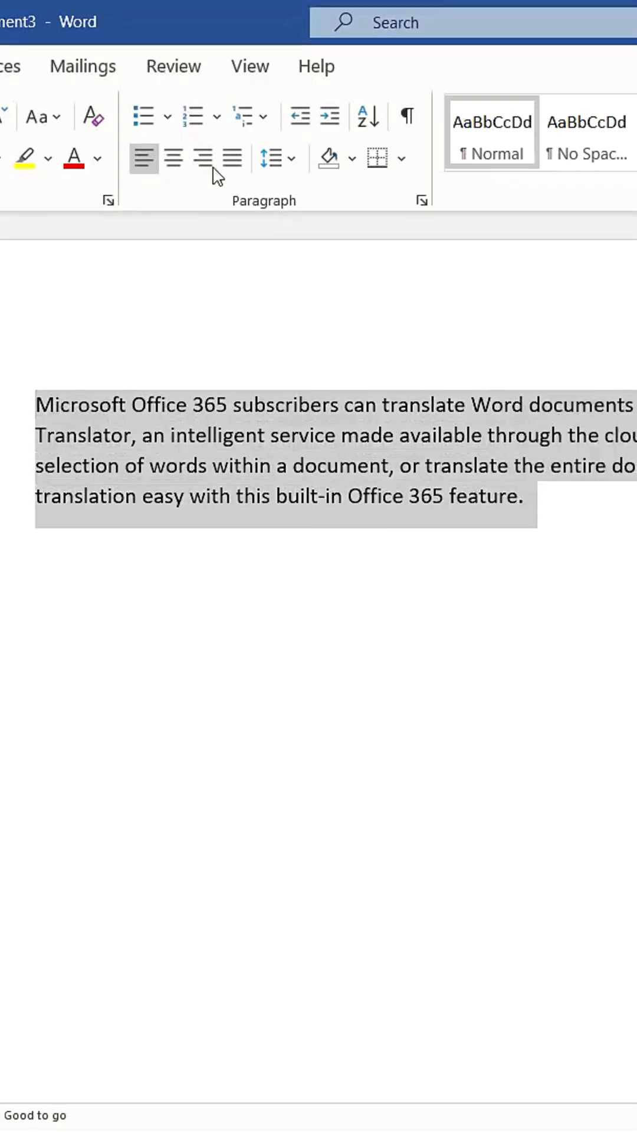
- Translate the selected English paragraph so the Translator pane loads it as source text
left_click(230, 134)
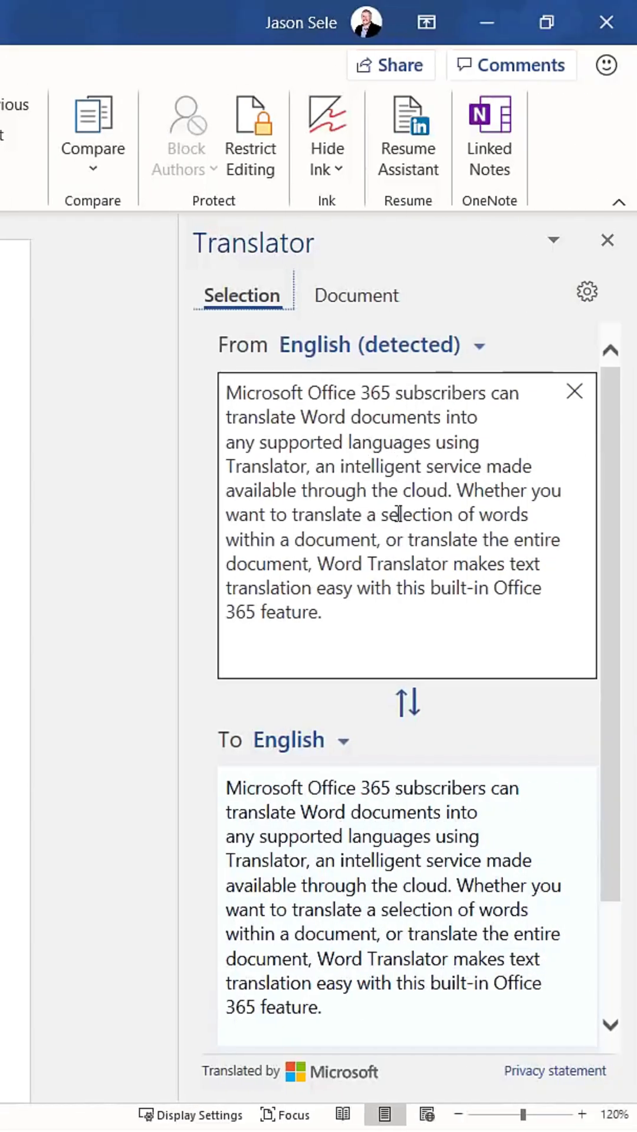
mouse_move(350, 744)
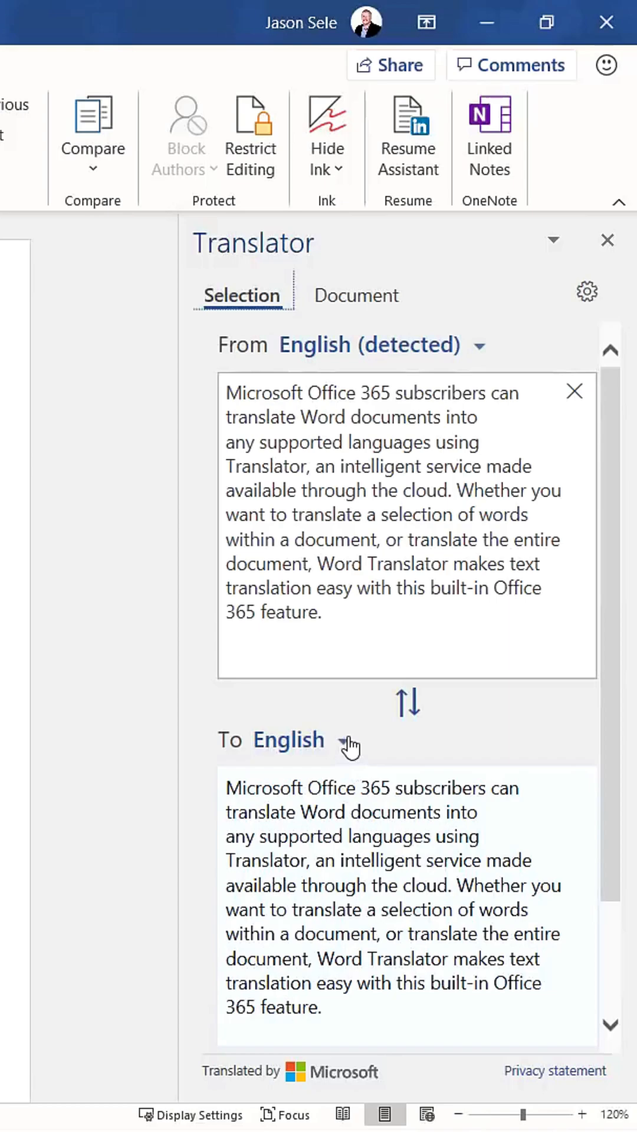
- Set the Translator target language to French for the paragraph
left_click(288, 739)
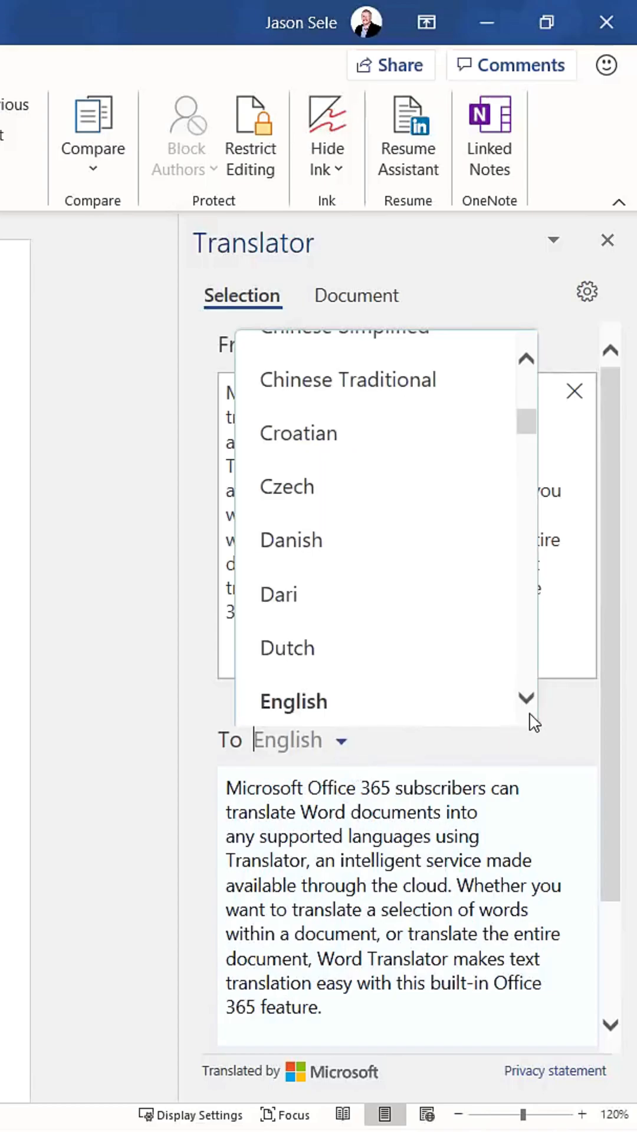
scroll("down", 3)
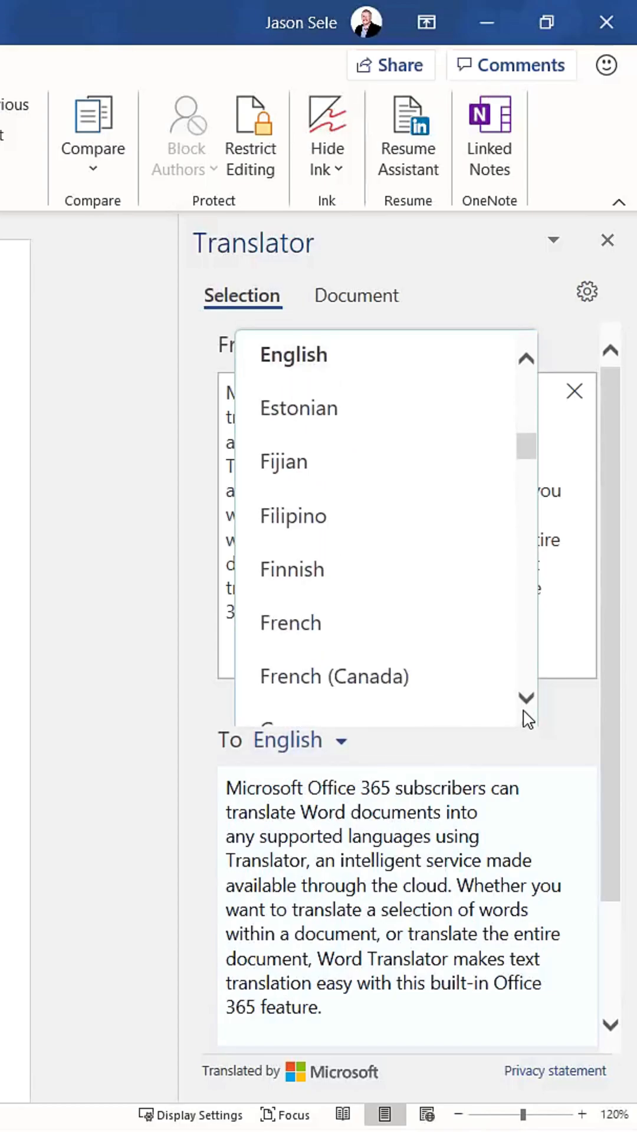
left_click(290, 623)
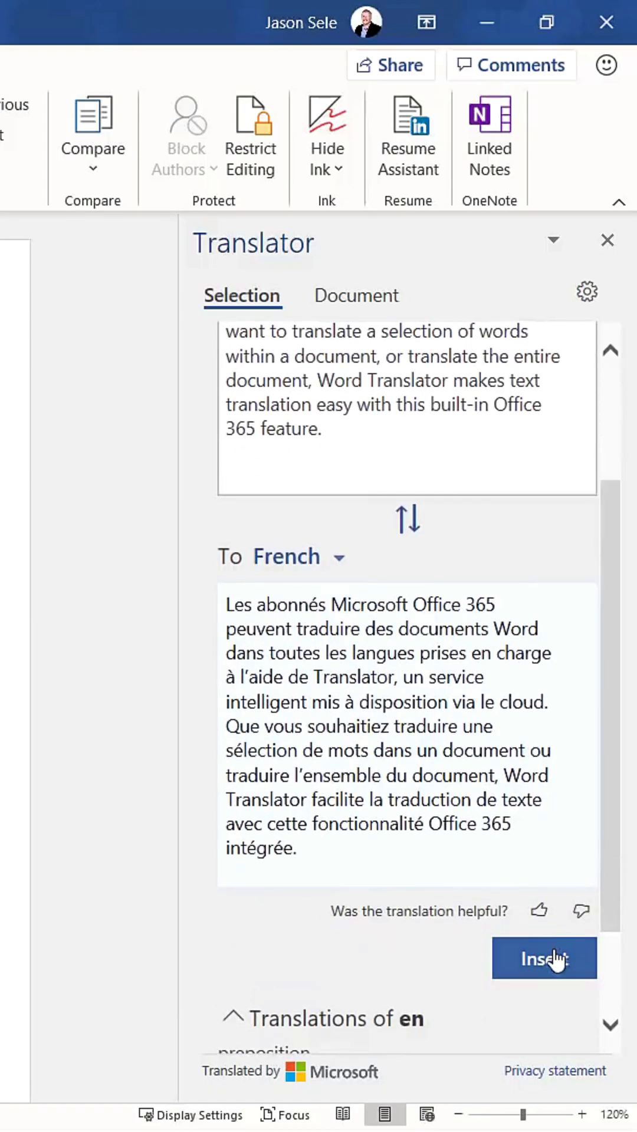
mouse_move(543, 957)
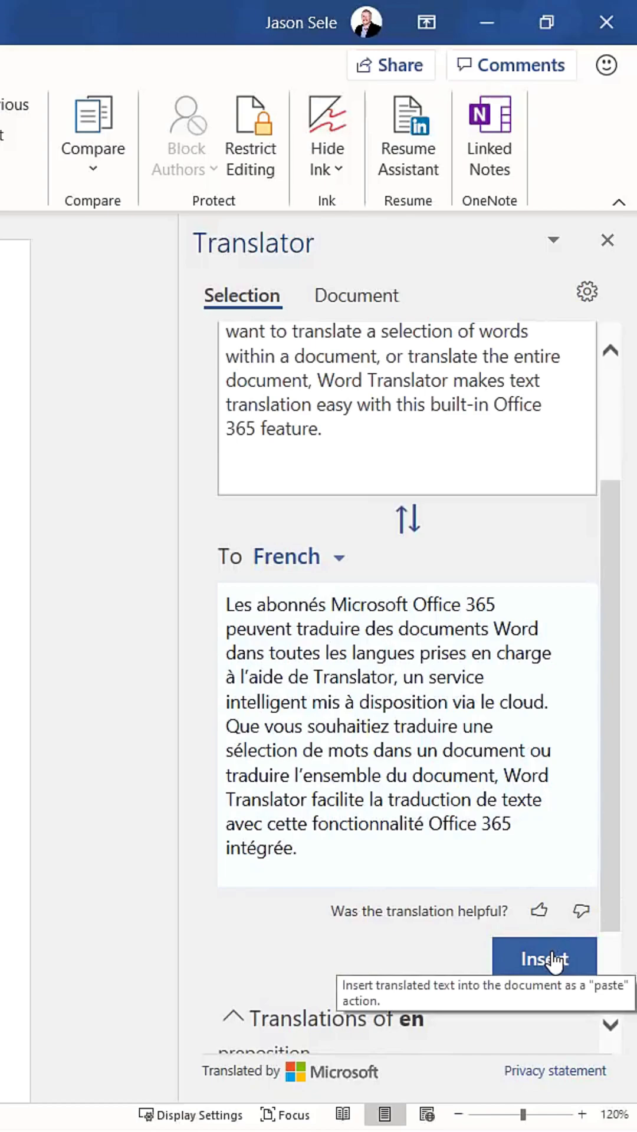
- Add a new line after the English paragraph and insert the French translation there
left_click(542, 957)
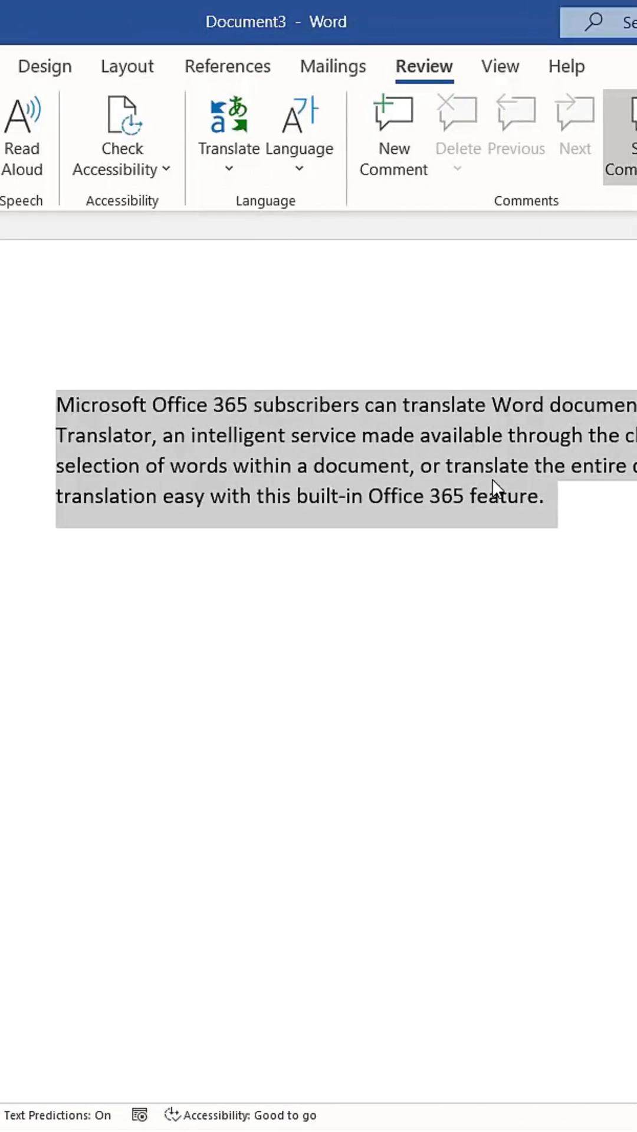
left_click(227, 119)
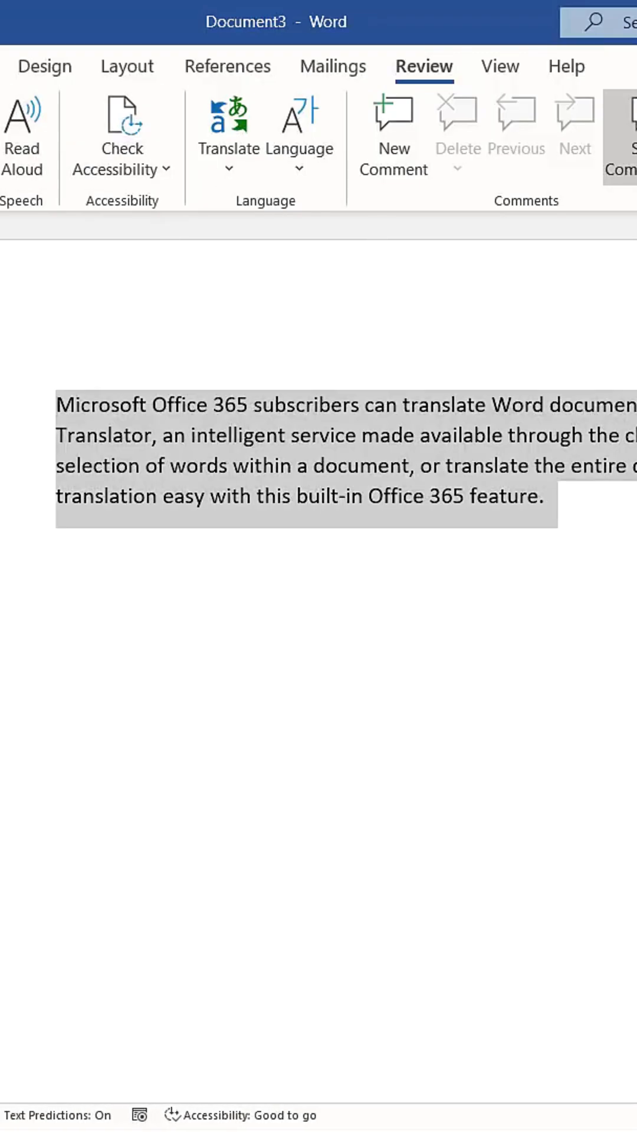
left_click(58, 545)
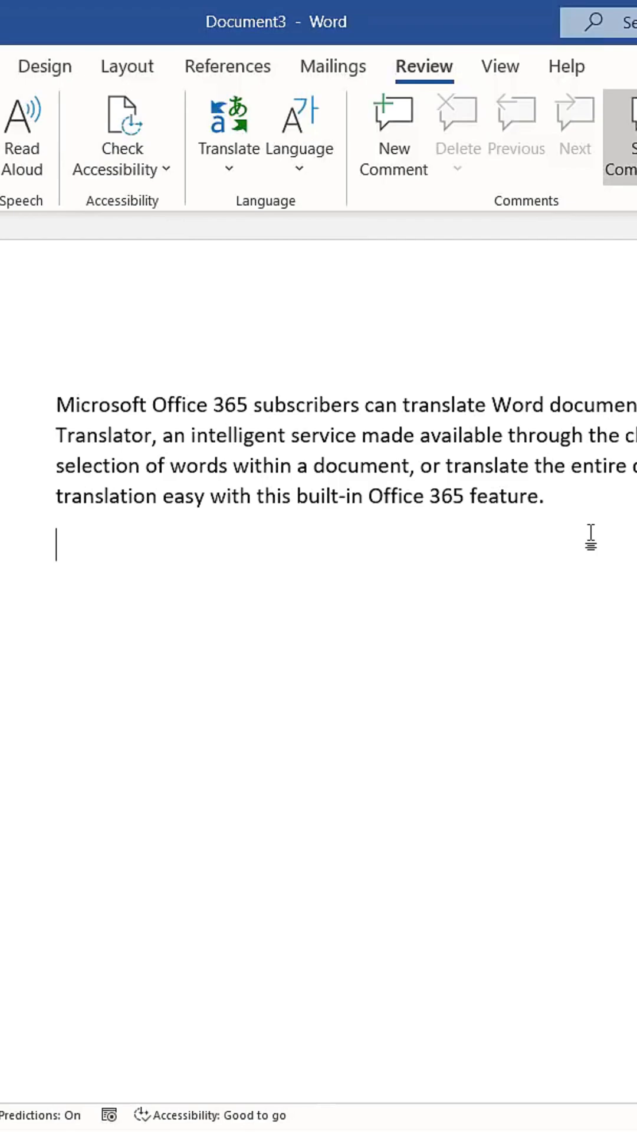
left_click(228, 115)
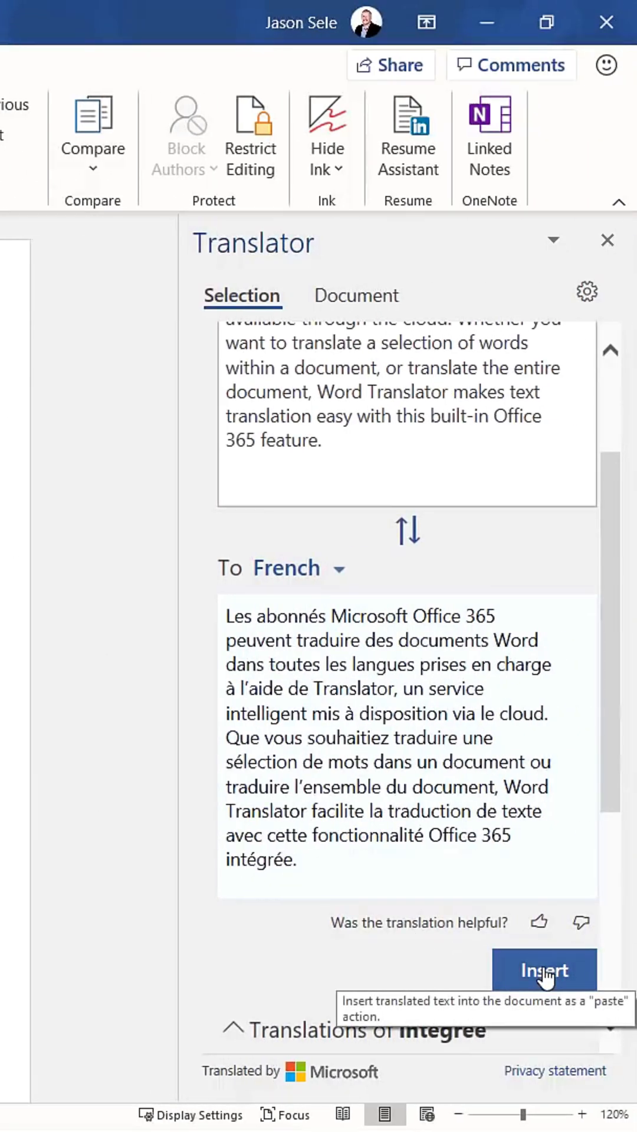
left_click(543, 969)
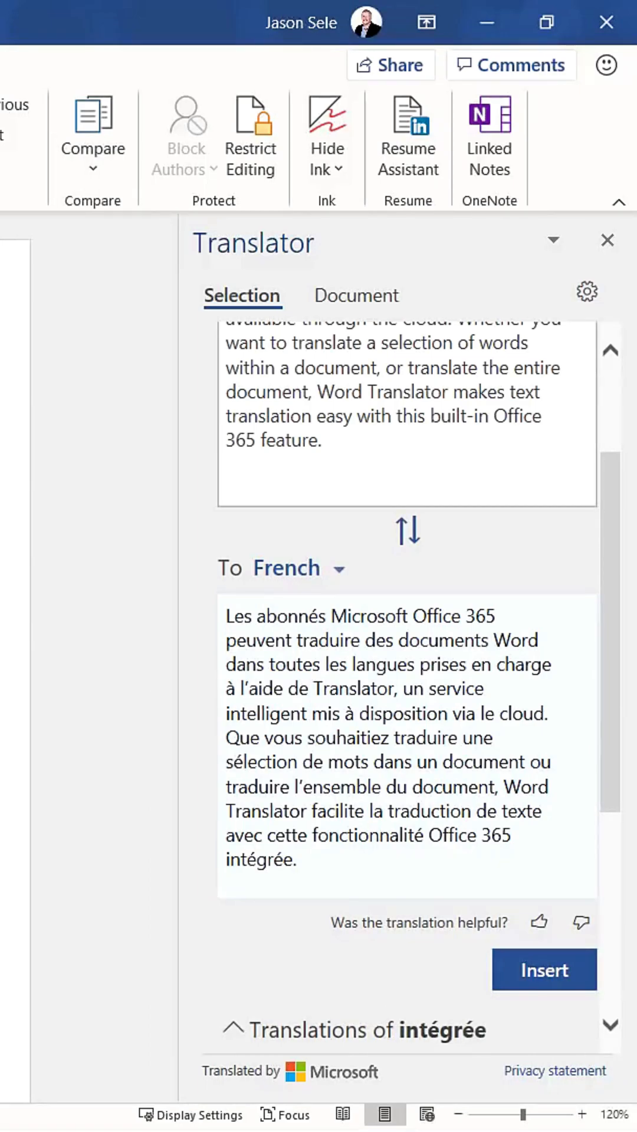
mouse_move(406, 532)
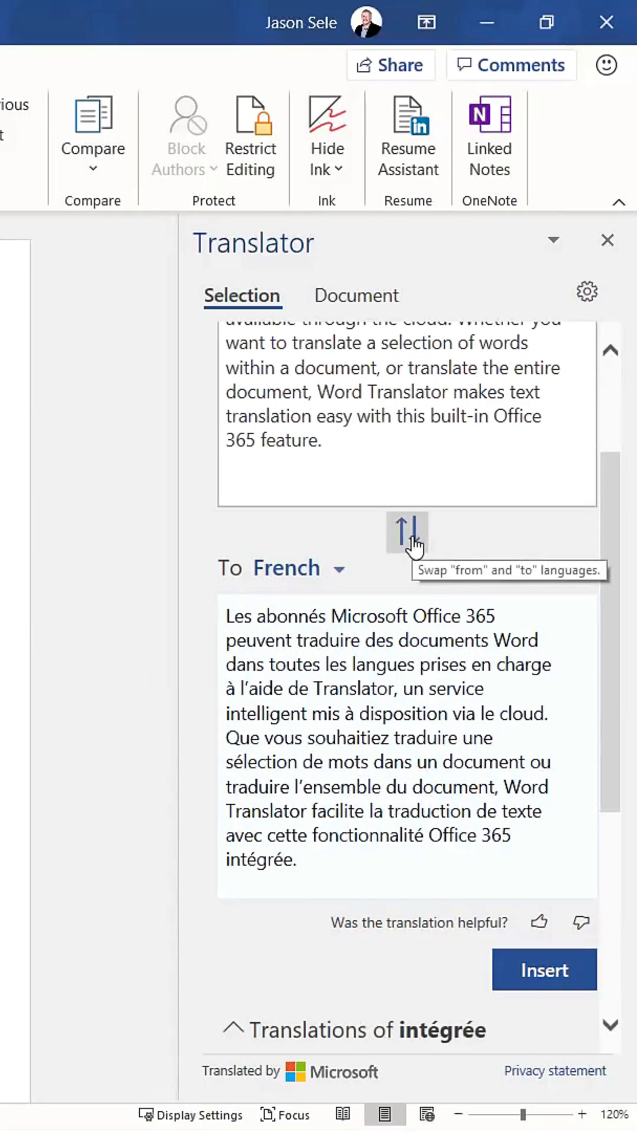
- Swap languages to back-translate the French into English and insert it below
left_click(407, 534)
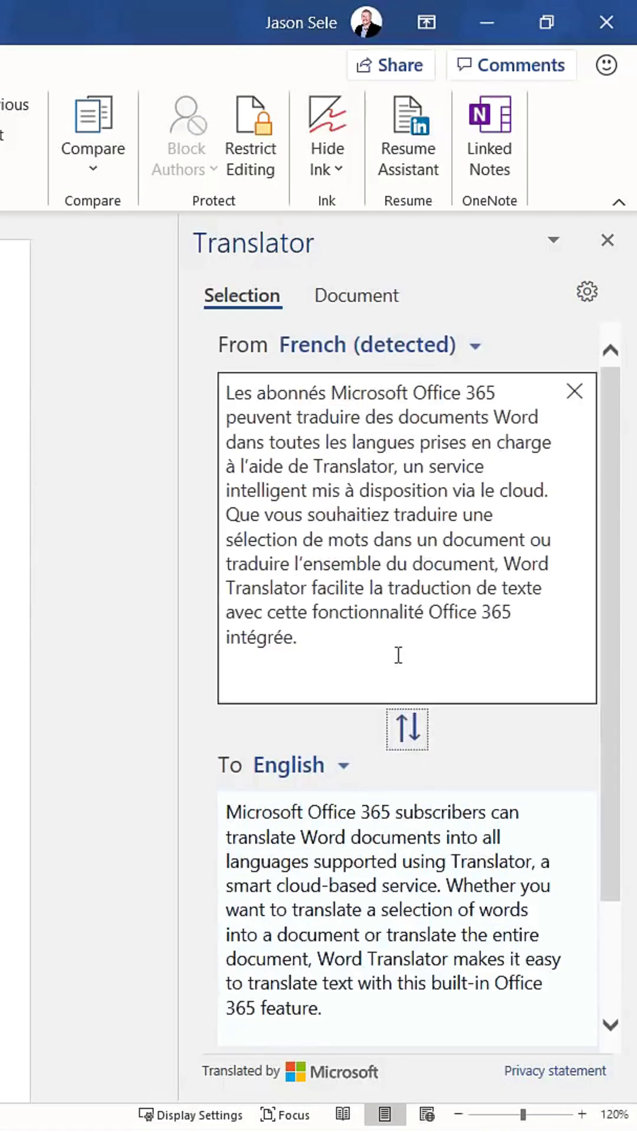
double_click(261, 539)
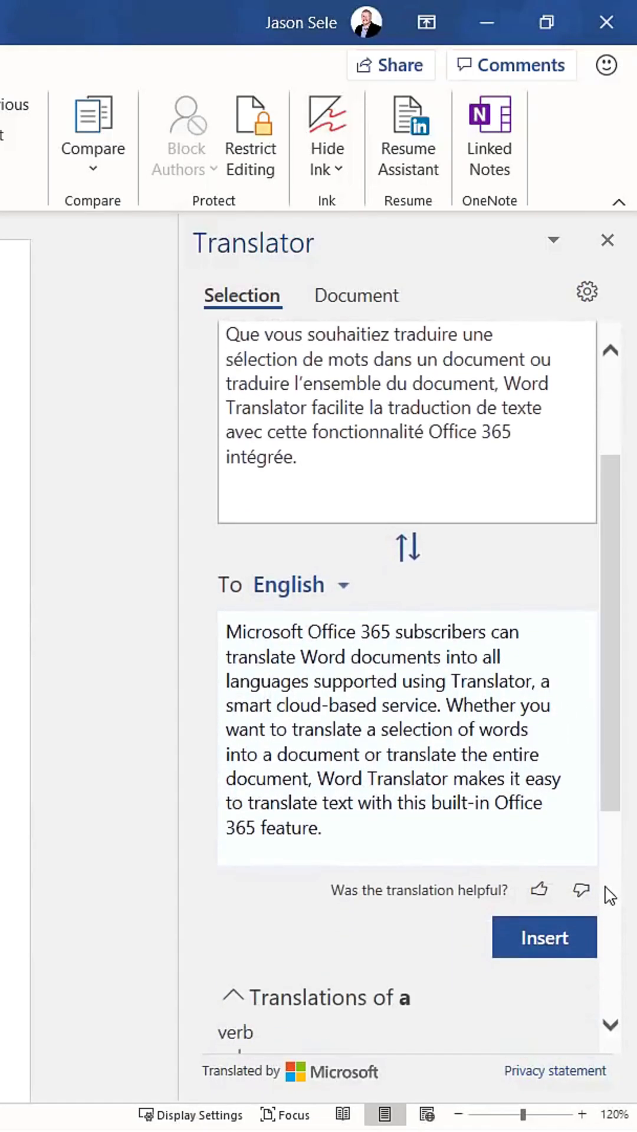
left_click(543, 937)
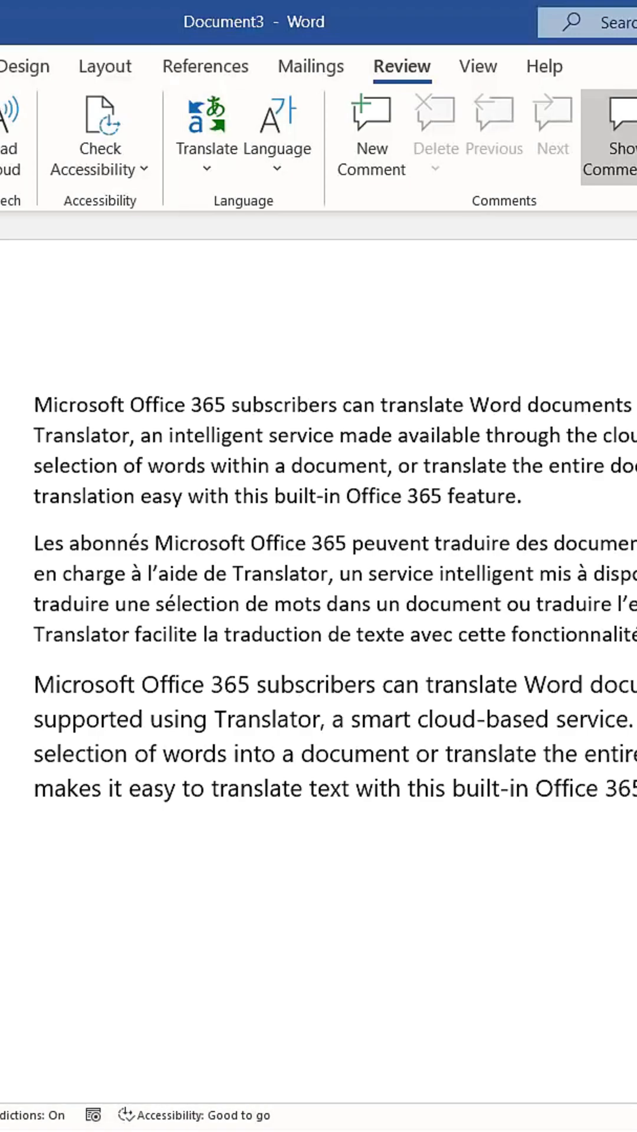
- Translate the whole document into a separate copy, then show Translator preferences
left_click(207, 126)
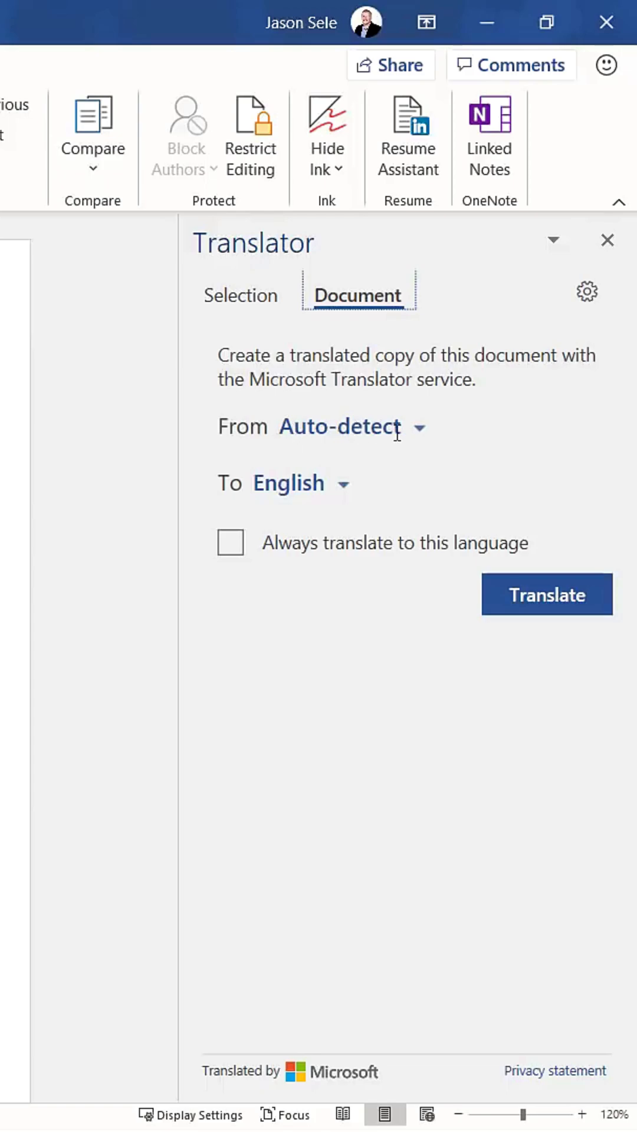
mouse_move(349, 490)
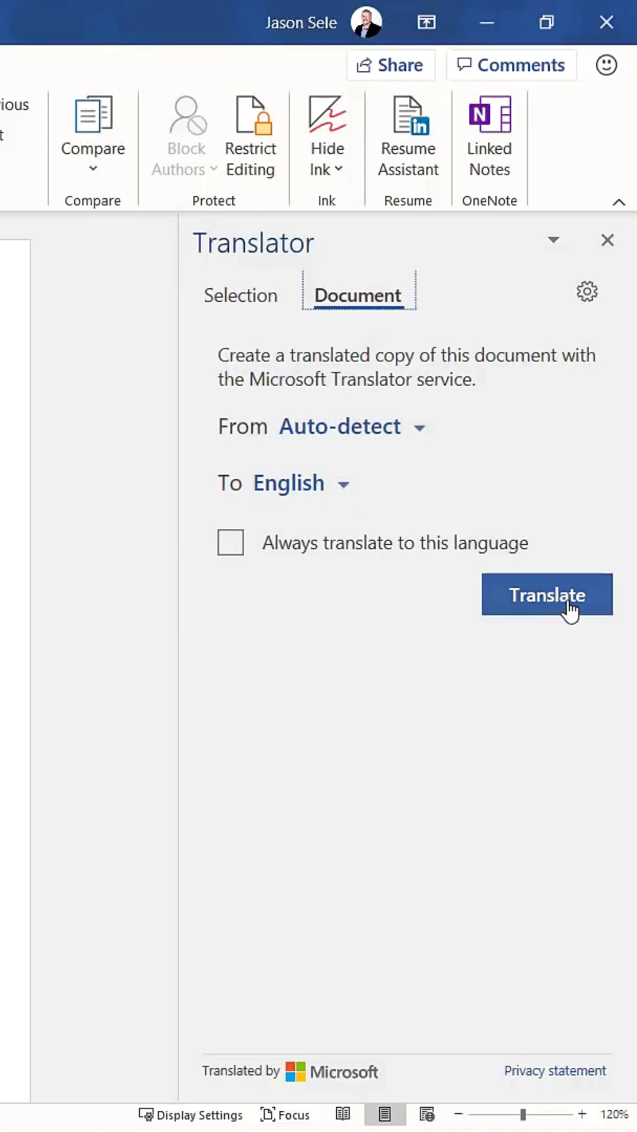
left_click(546, 595)
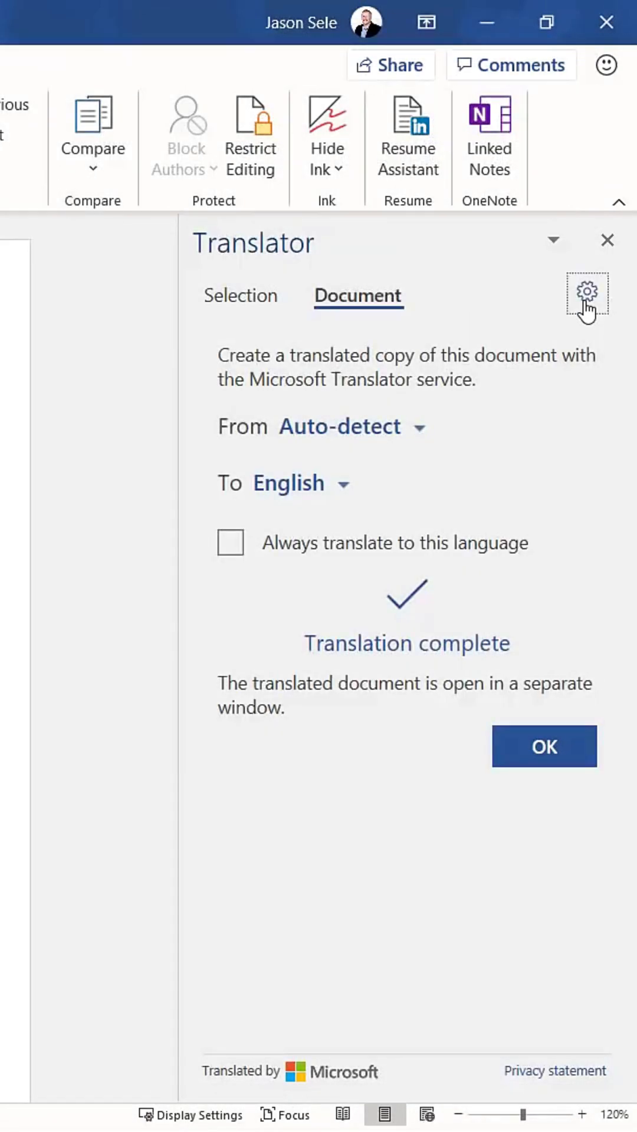
left_click(587, 294)
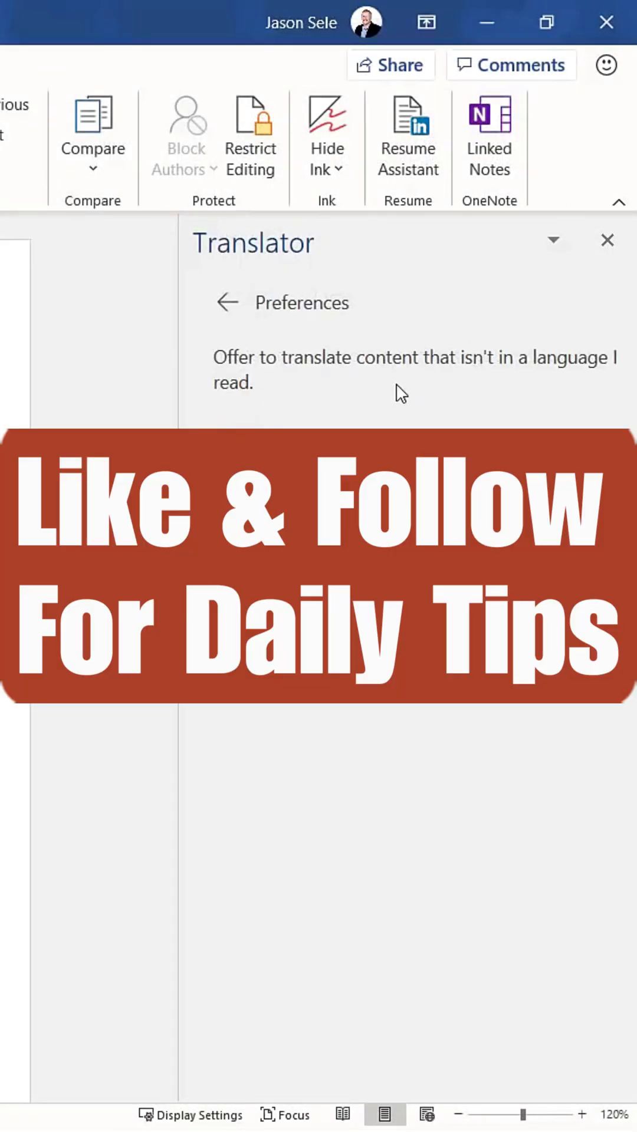